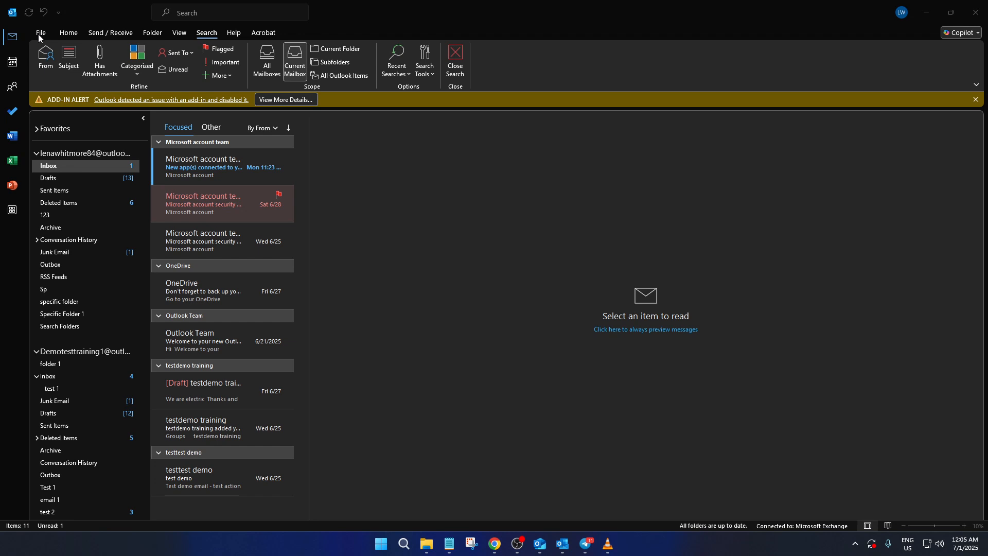
mouse_move(352, 163)
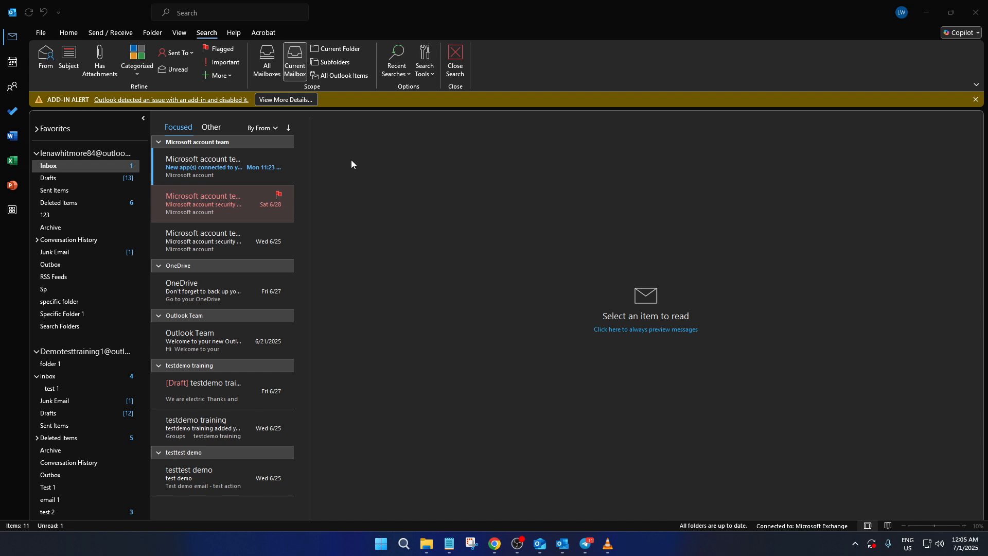
mouse_move(343, 164)
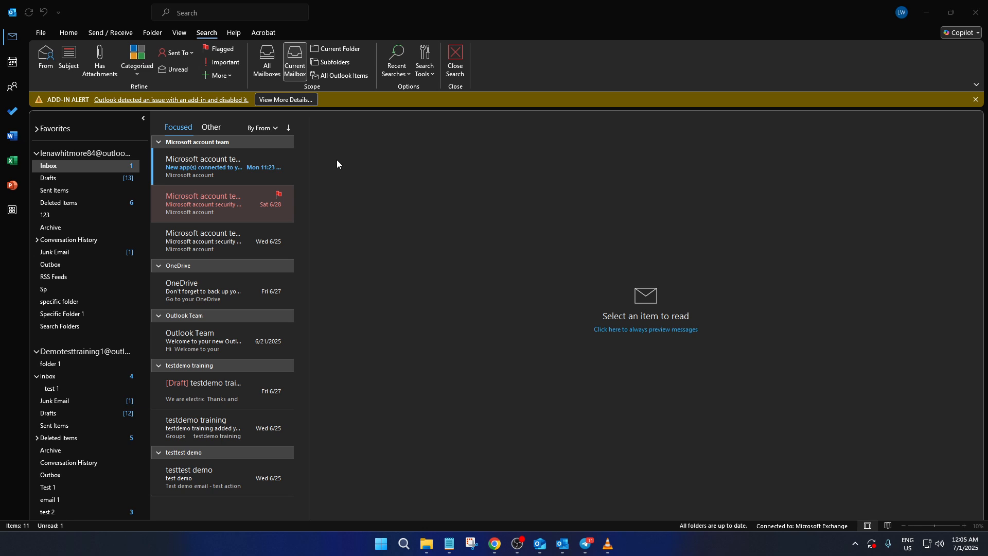
mouse_move(336, 164)
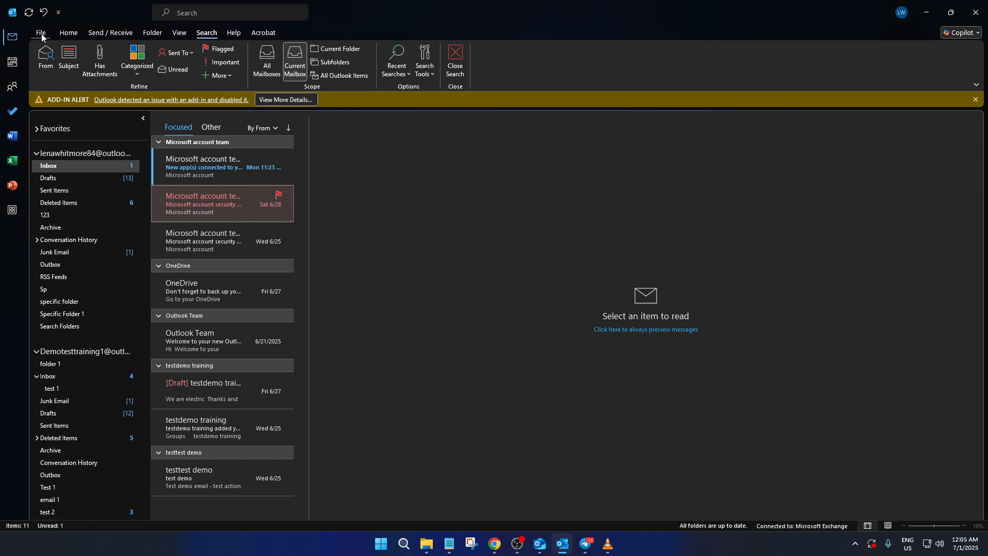
Reach the Account Settings window listing both Exchange email accounts via File > Account Settings
click(40, 32)
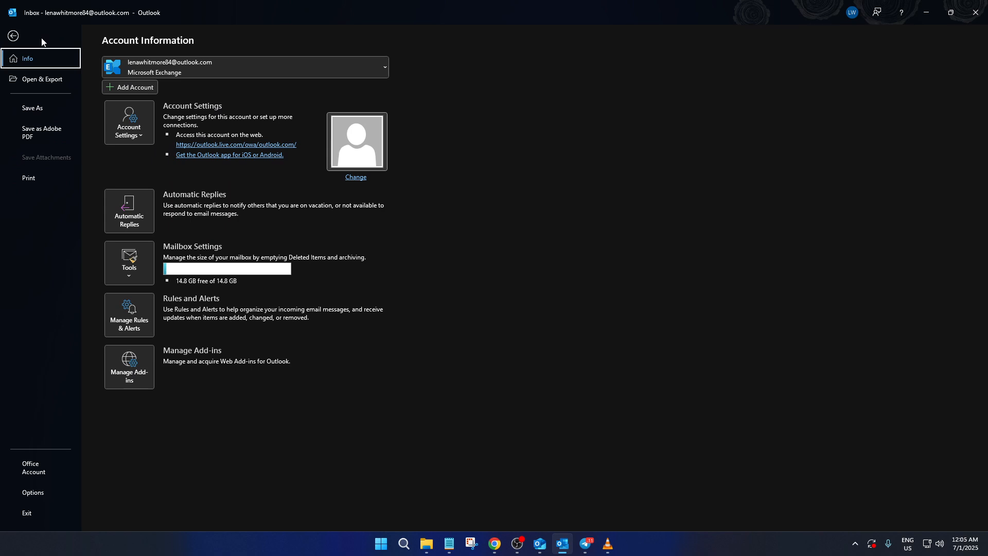
click(128, 122)
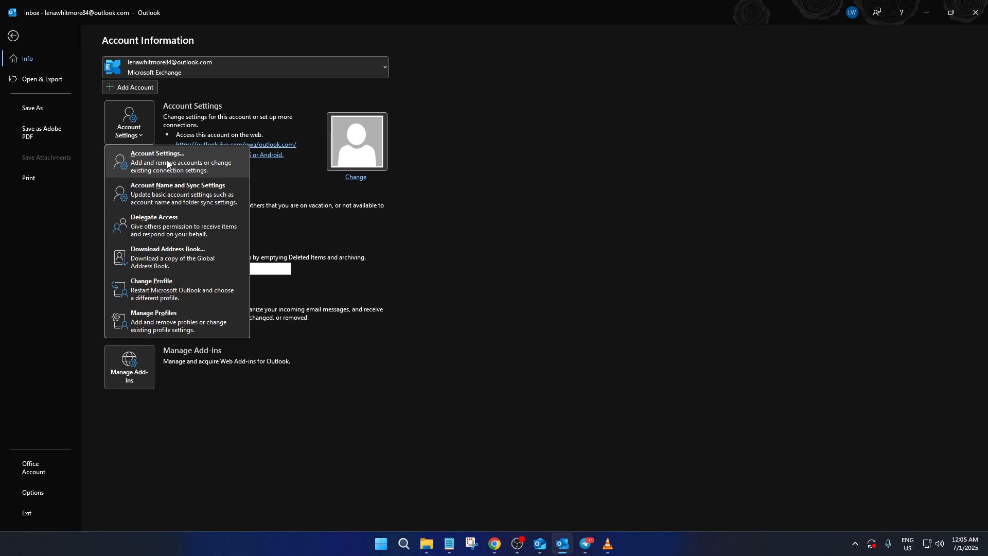
click(157, 161)
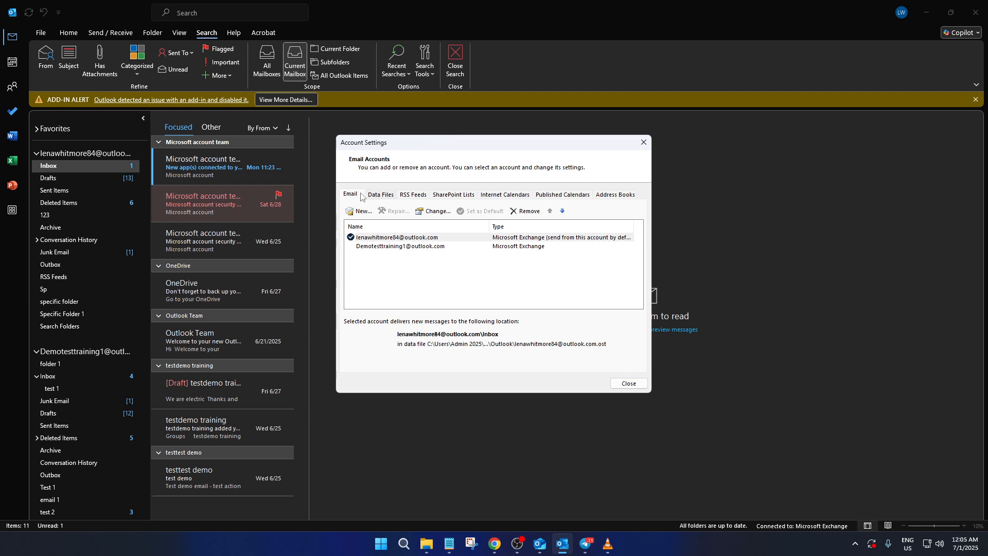
Show the Data Files list, peek at the Exchange mailbox settings and cancel without changes
click(380, 194)
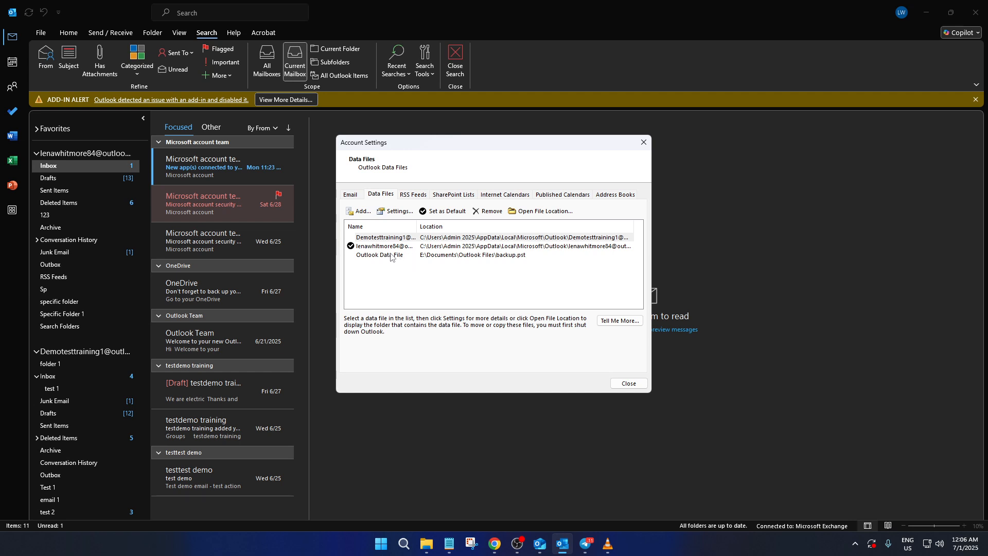
mouse_move(395, 256)
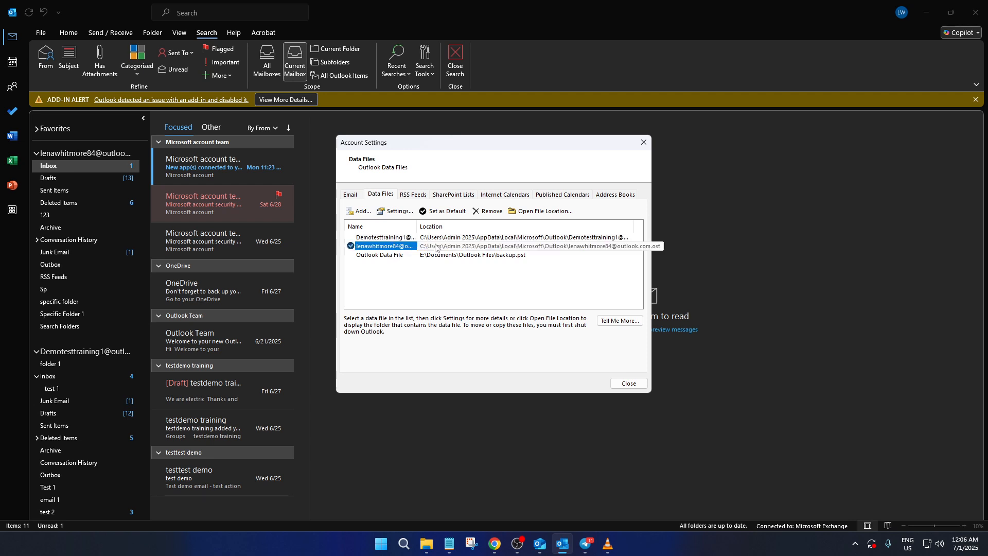
click(397, 210)
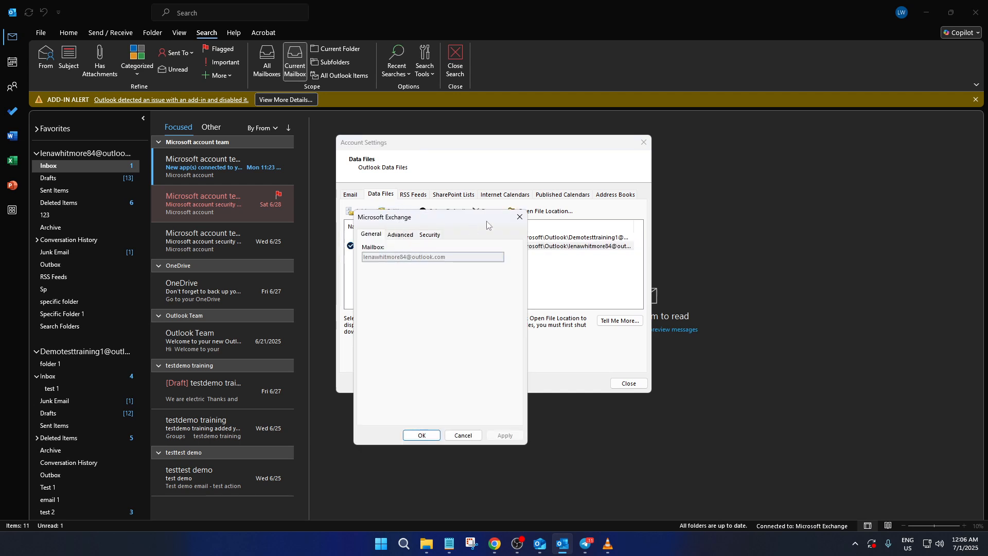
click(462, 435)
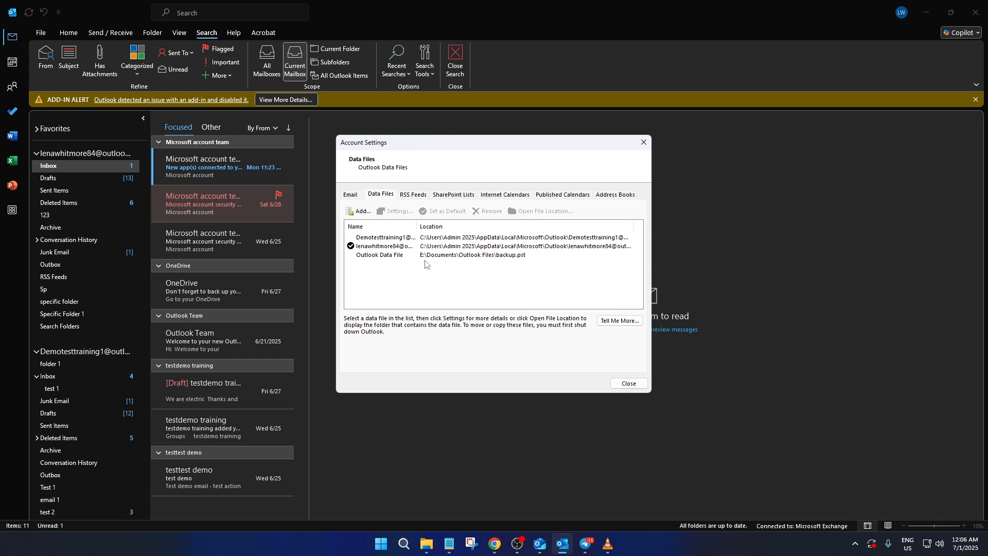
Bring up the properties dialog of the backup.pst Outlook Data File
click(394, 210)
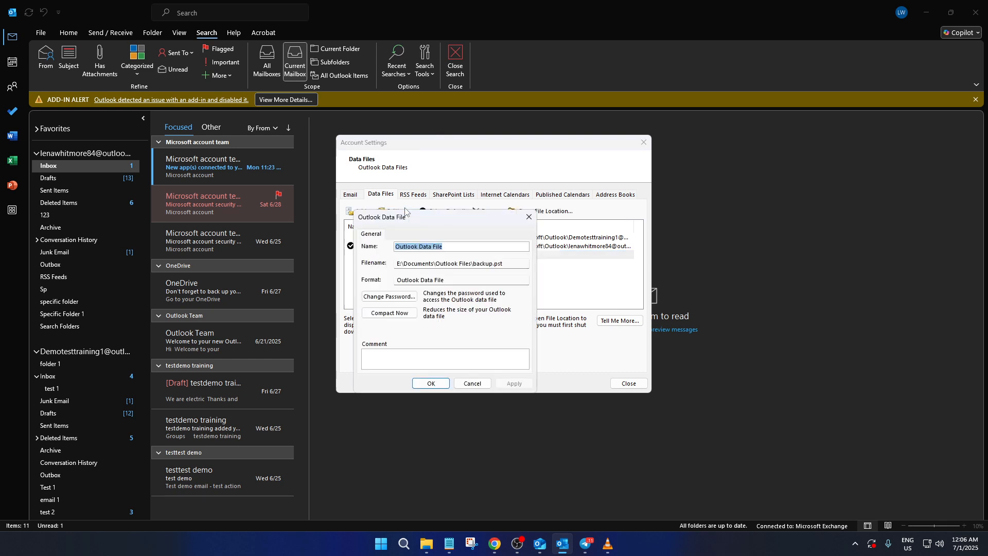
mouse_move(398, 295)
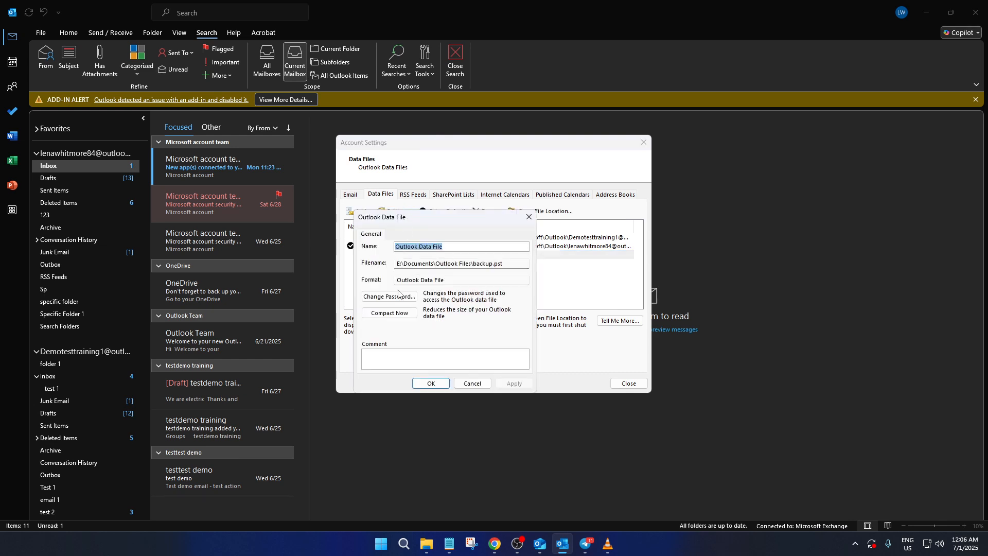
click(388, 297)
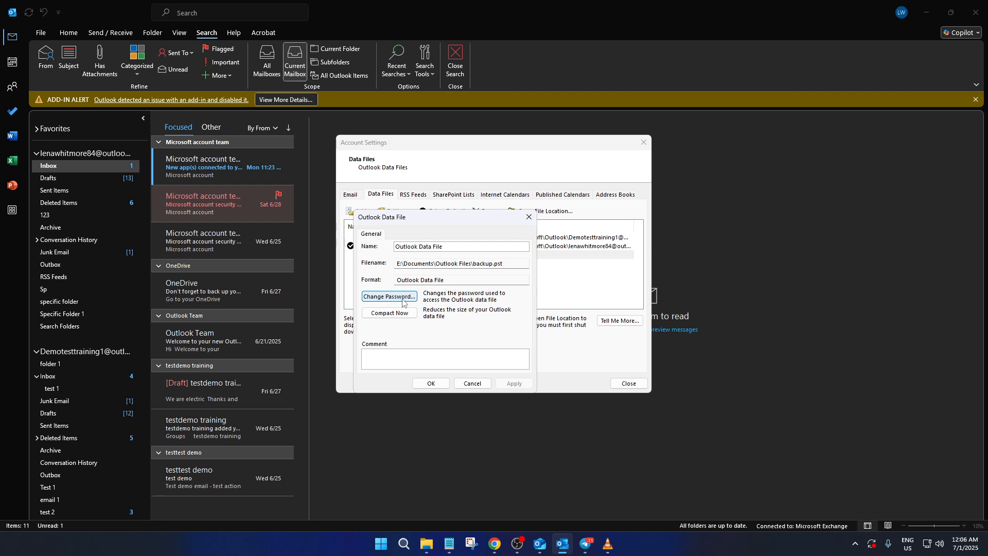
Change the backup.pst password by entering old, new and verified passwords, then close its properties
click(389, 297)
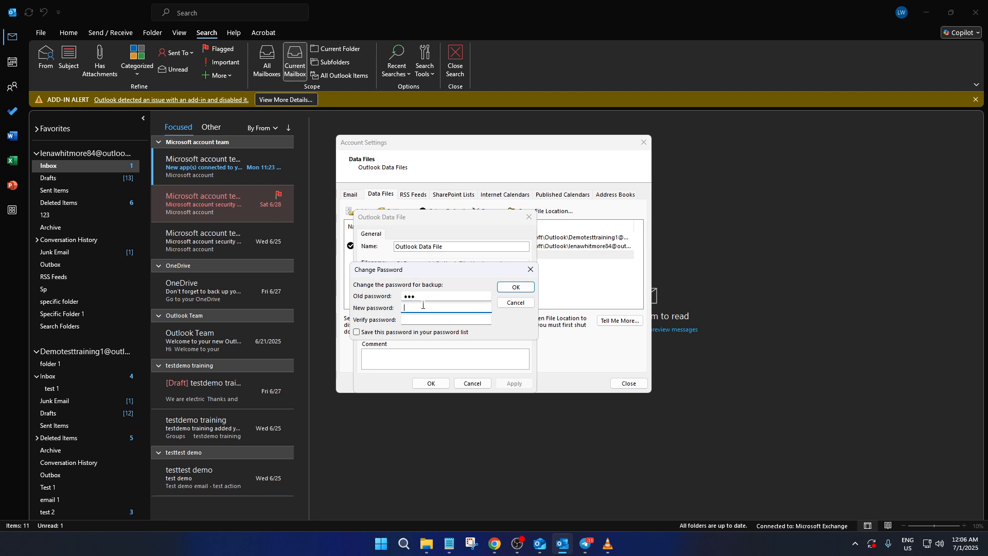
text(•••)
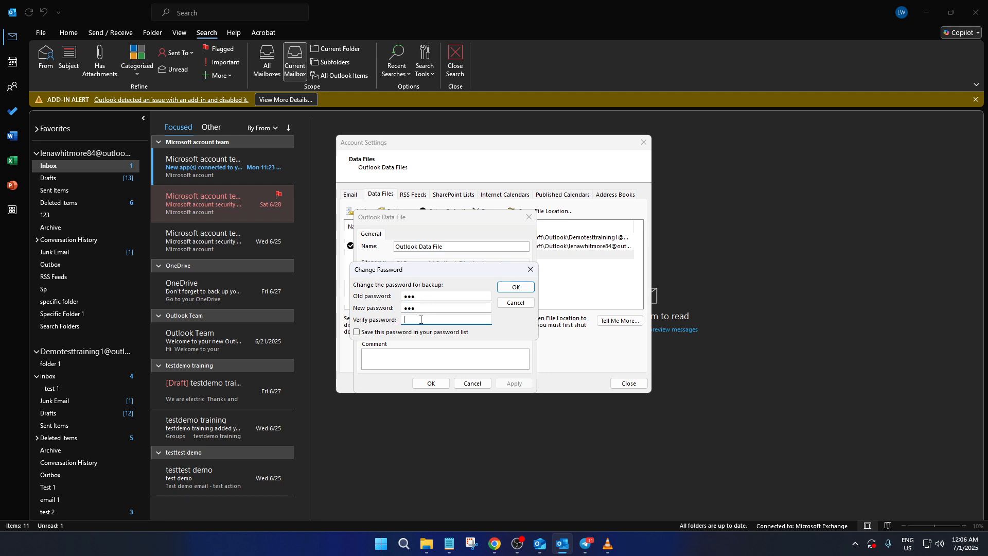
text(•••)
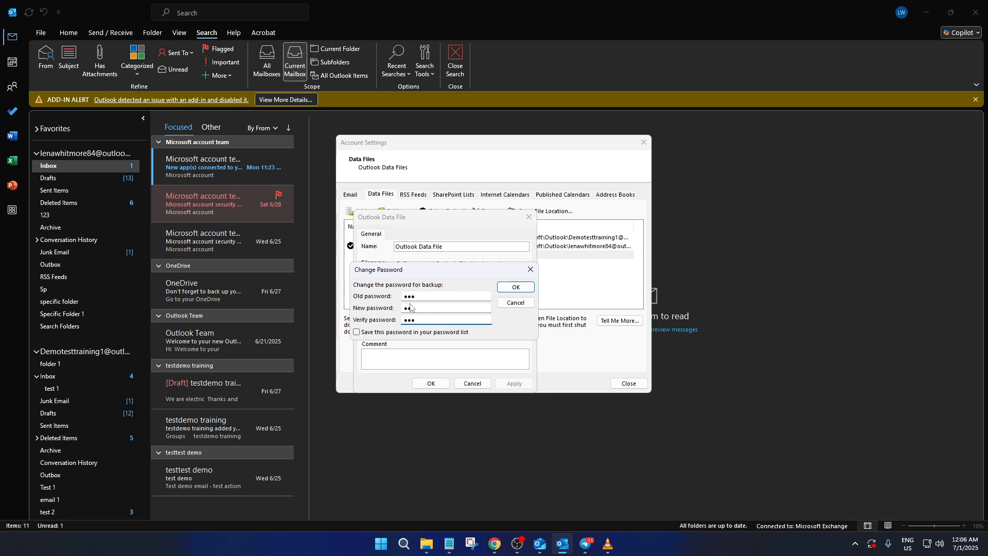
text(•)
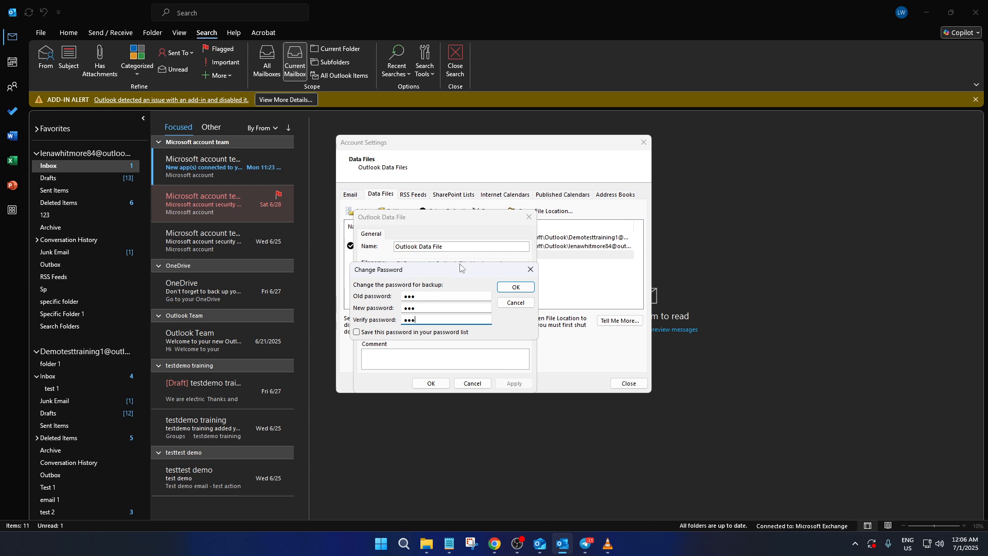
click(514, 287)
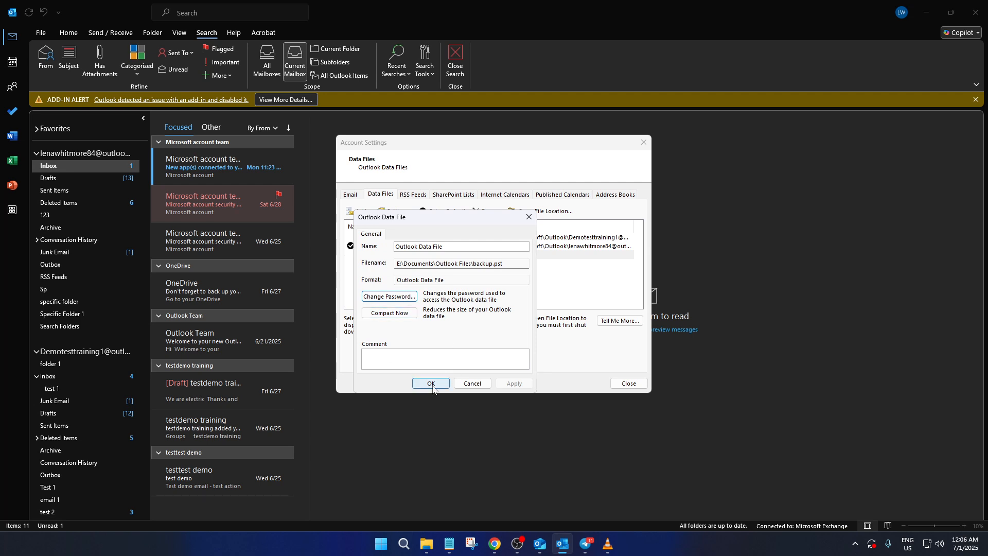
click(430, 383)
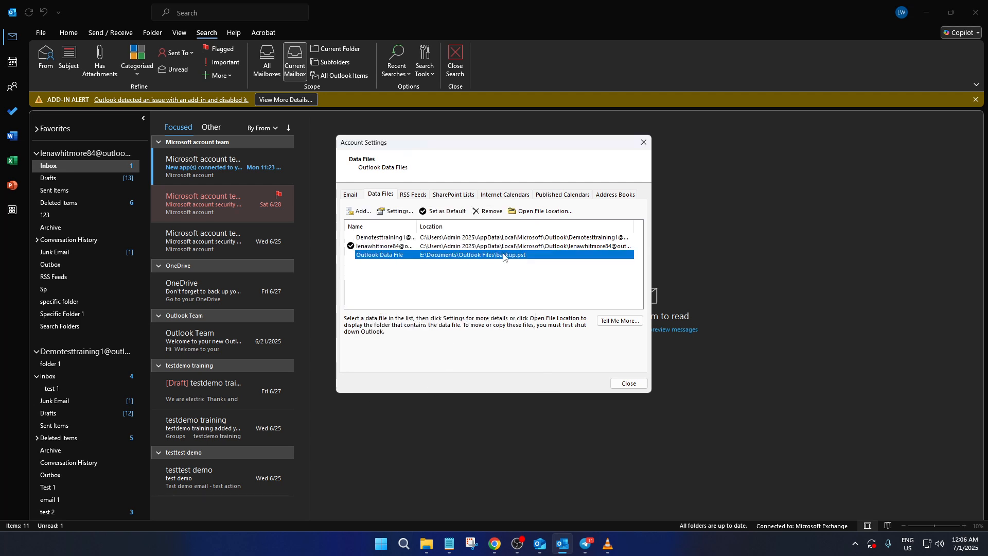